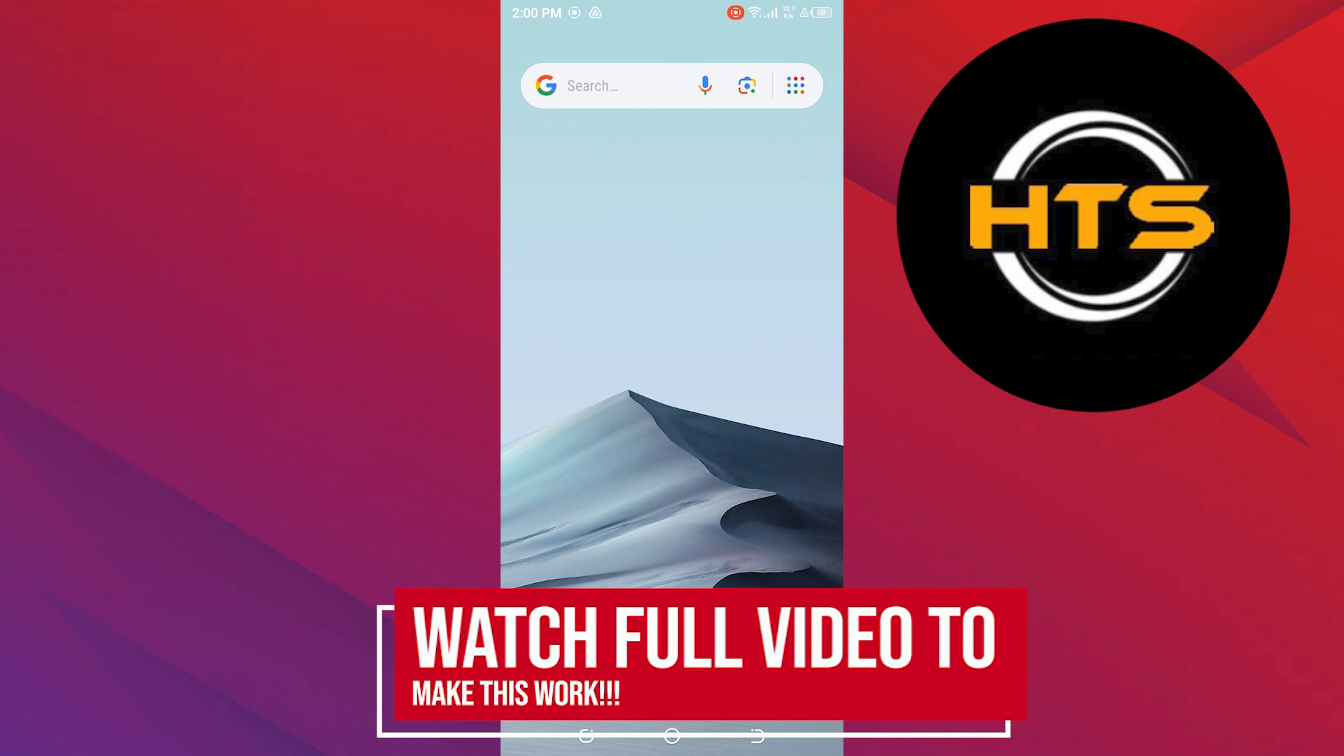
Step: Search Google for 'shopee login' from the home screen search bar
click(796, 85)
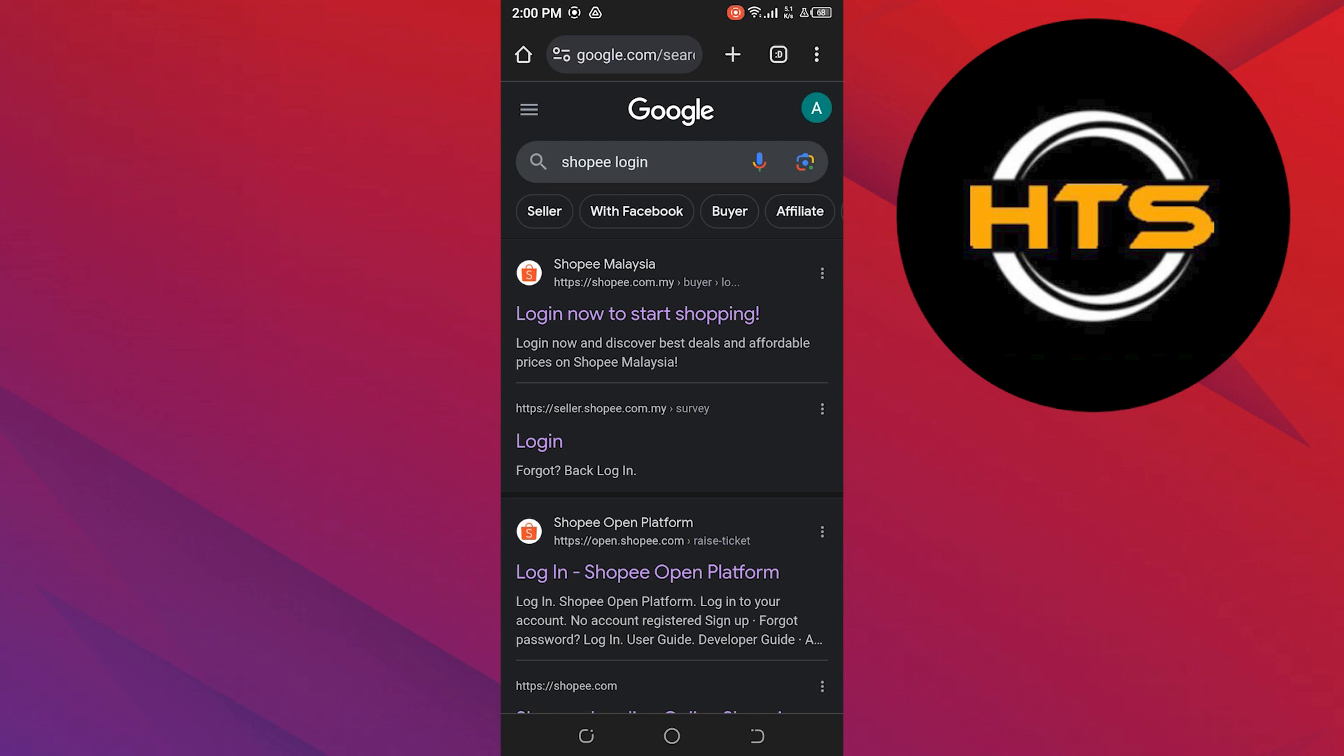
click(647, 571)
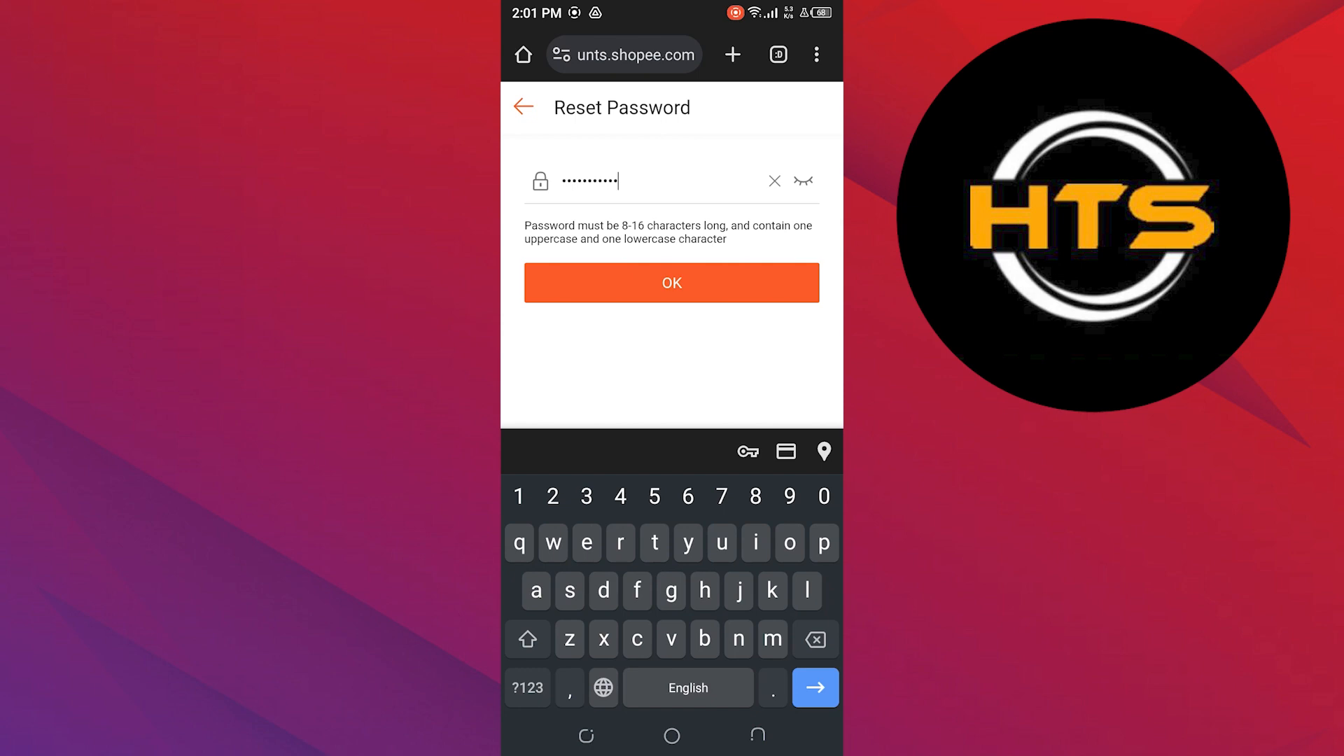
Step: Confirm the new password with OK, then return to the phone's home screen
click(670, 281)
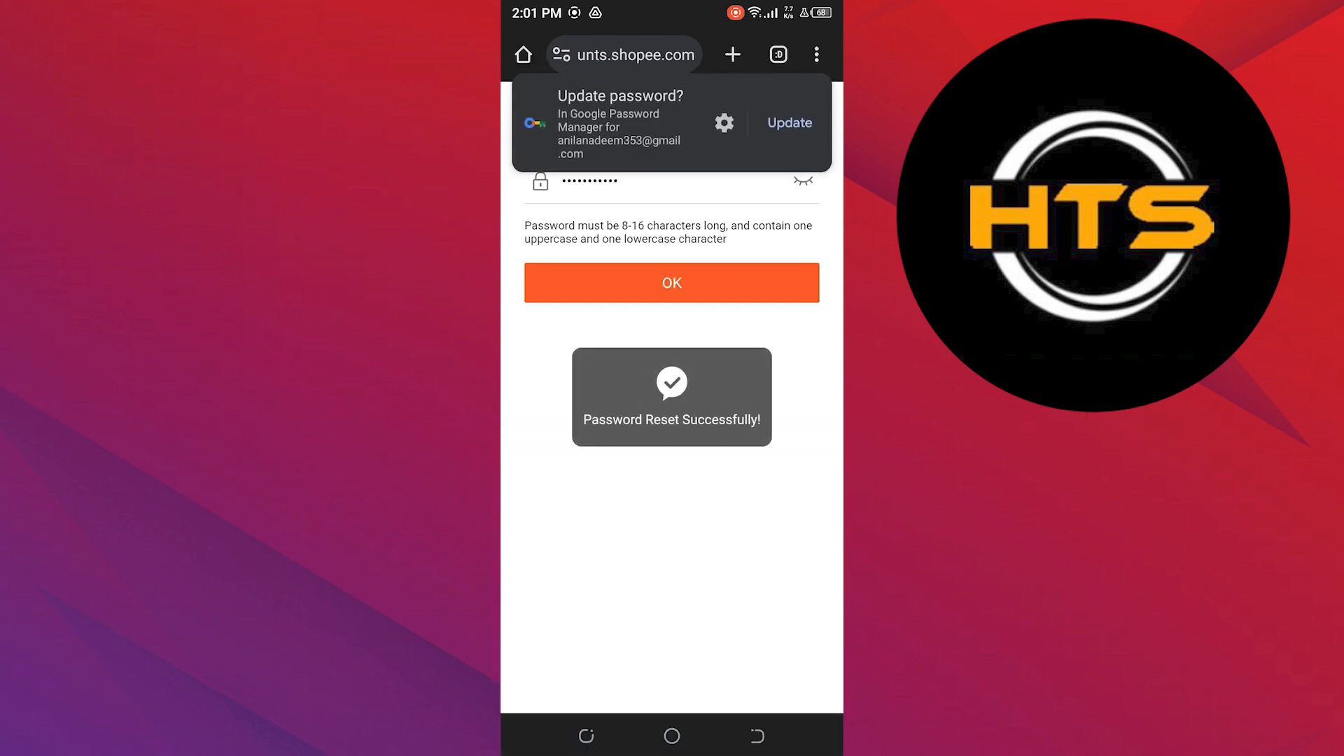
click(671, 281)
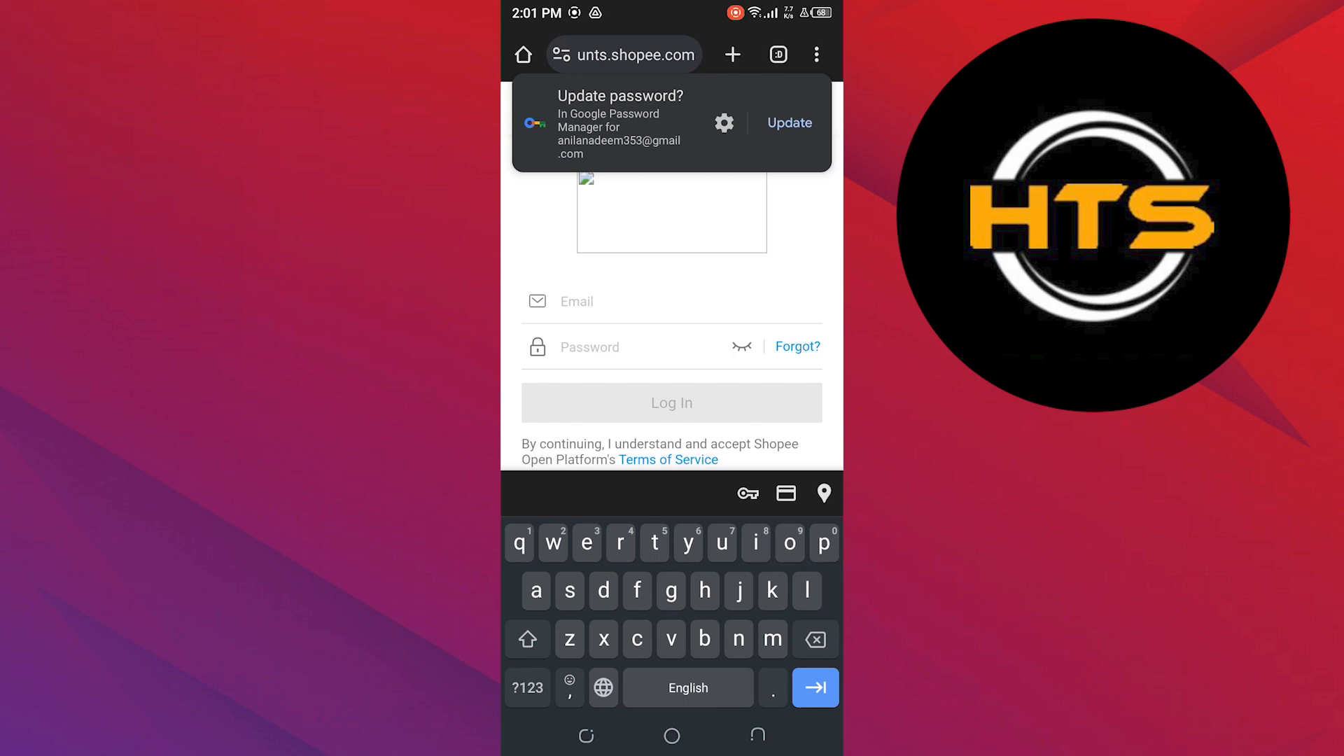
click(671, 735)
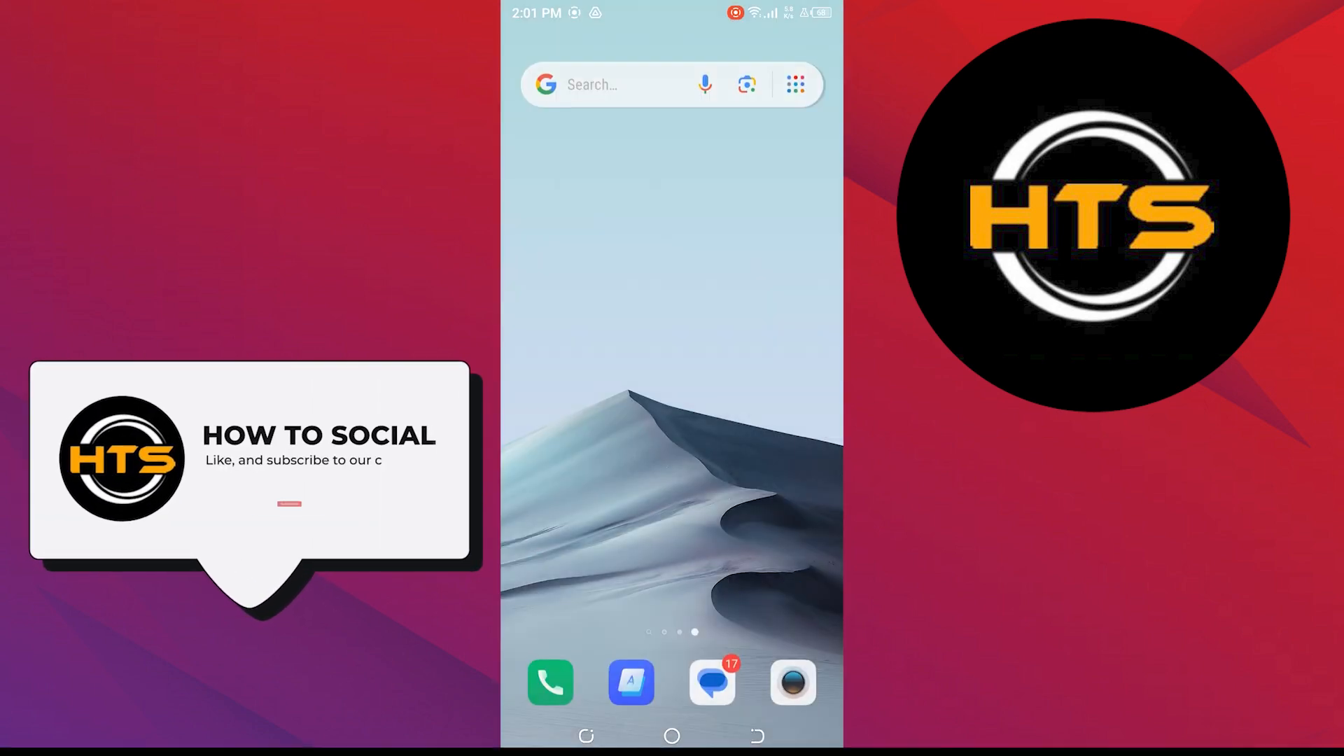